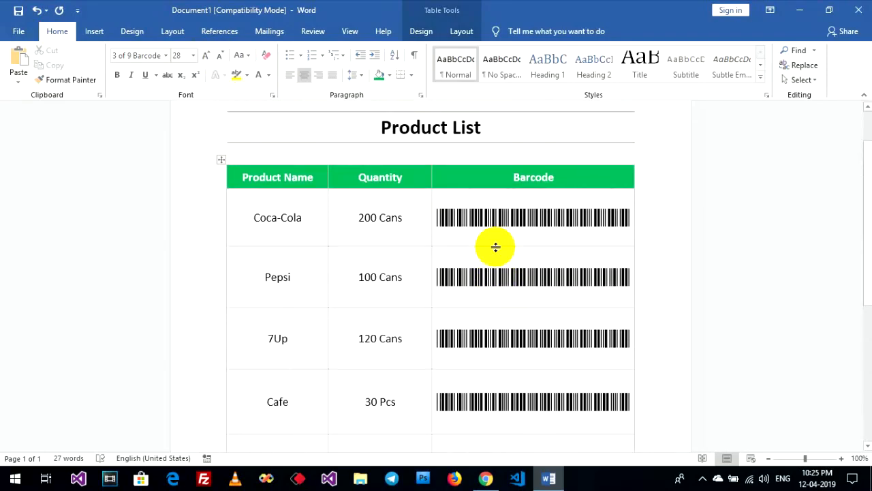
Subscribe to the tutorial channel, then switch back to the Word product table
{"action": "scroll", "scroll_direction": "down", "scroll_amount": 3}
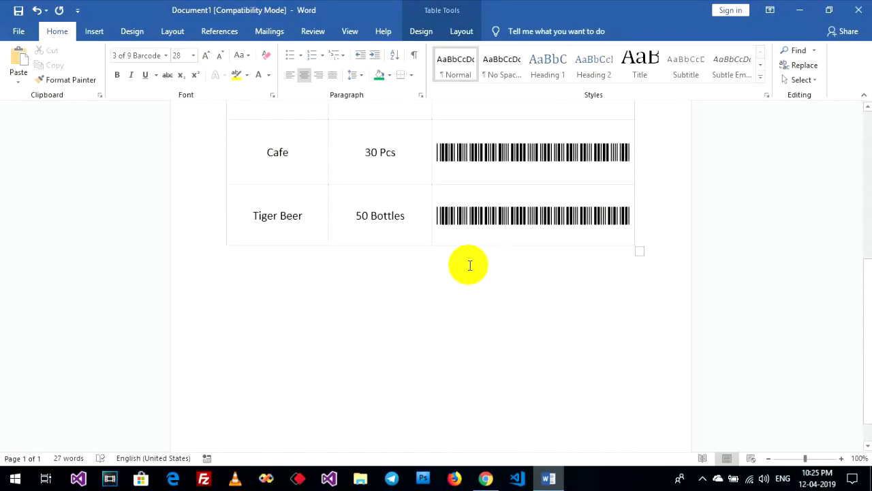
{"action": "scroll", "scroll_direction": "up", "scroll_amount": 3}
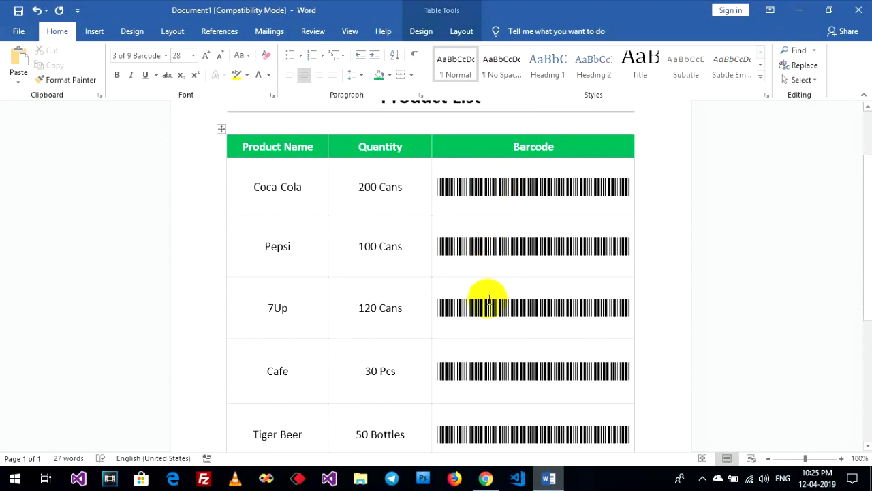
{"action": "scroll", "scroll_direction": "up", "scroll_amount": 3}
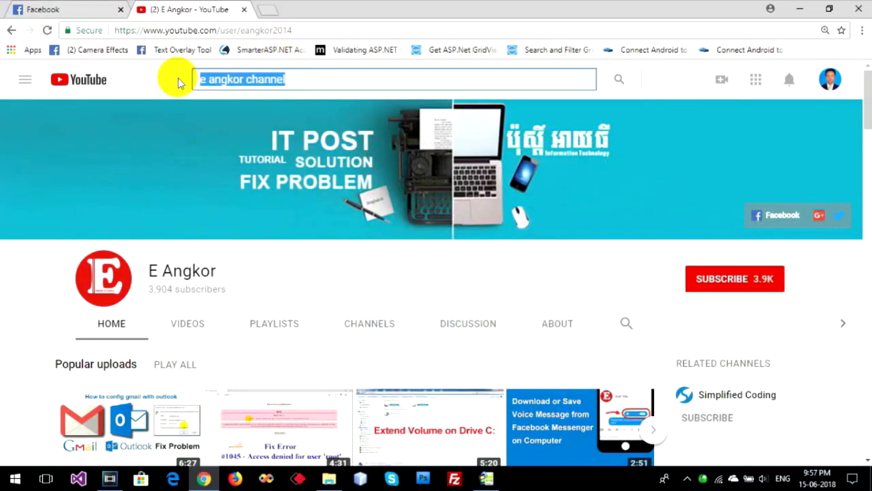
{"action": "left_click", "coordinate": [734, 278]}
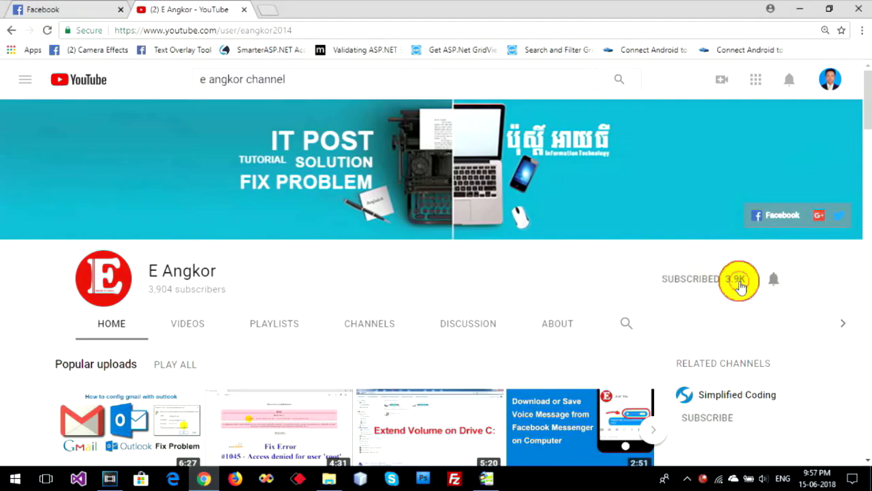
{"action": "left_click", "coordinate": [548, 477]}
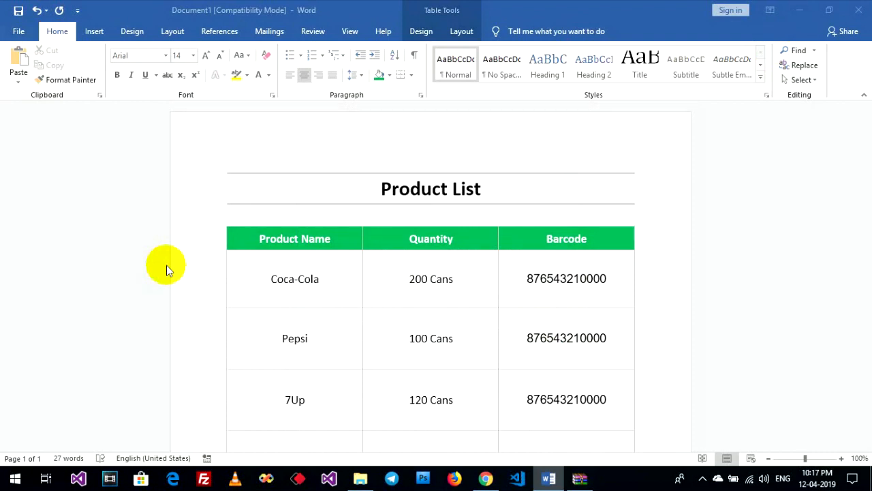
{"action": "mouse_move", "coordinate": [302, 197]}
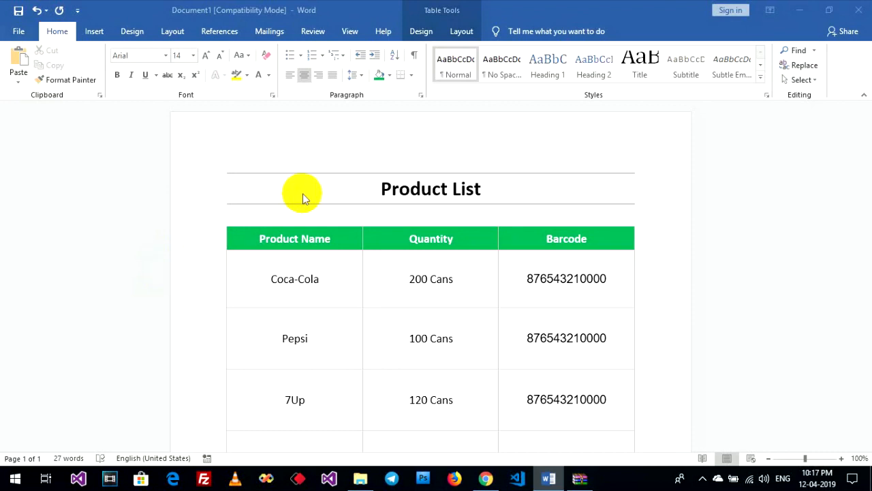
{"action": "mouse_move", "coordinate": [402, 245]}
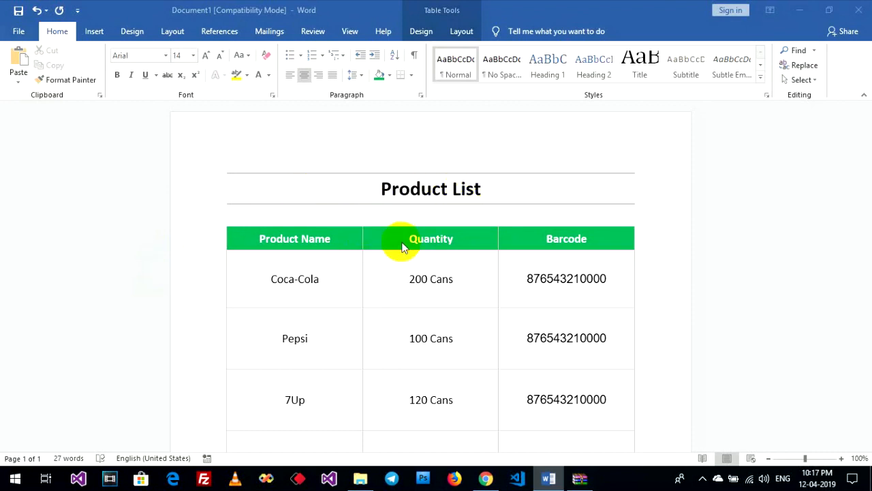
{"action": "scroll", "scroll_direction": "down", "scroll_amount": 3}
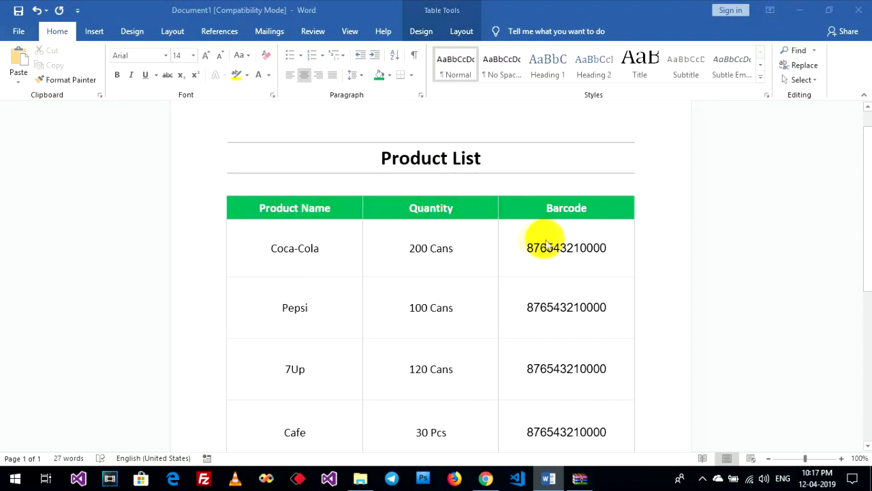
{"action": "scroll", "scroll_direction": "up", "scroll_amount": 3}
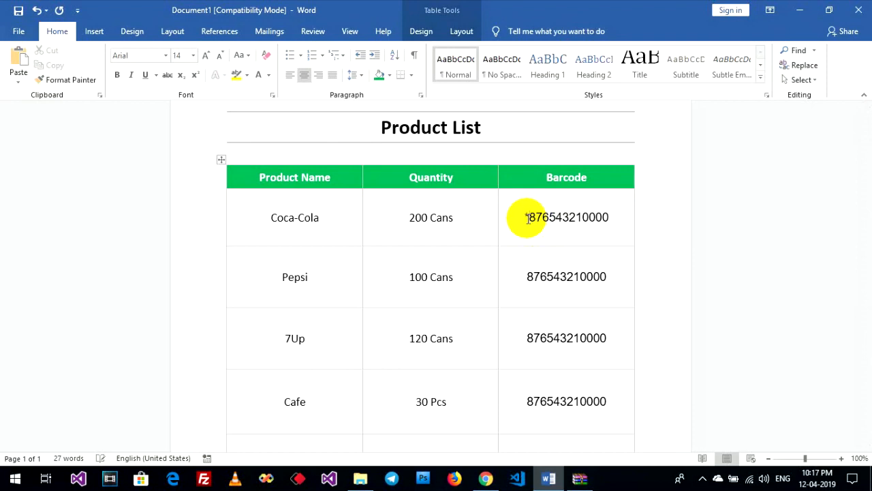
Wrap each Barcode value in asterisks and set the final digits 0 through 4 down the column
{"action": "type", "text": "*"}
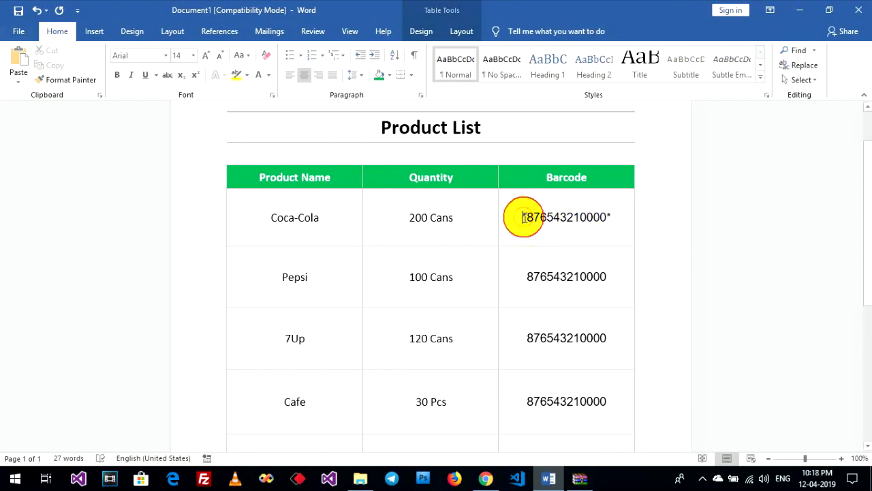
{"action": "left_click", "coordinate": [525, 217]}
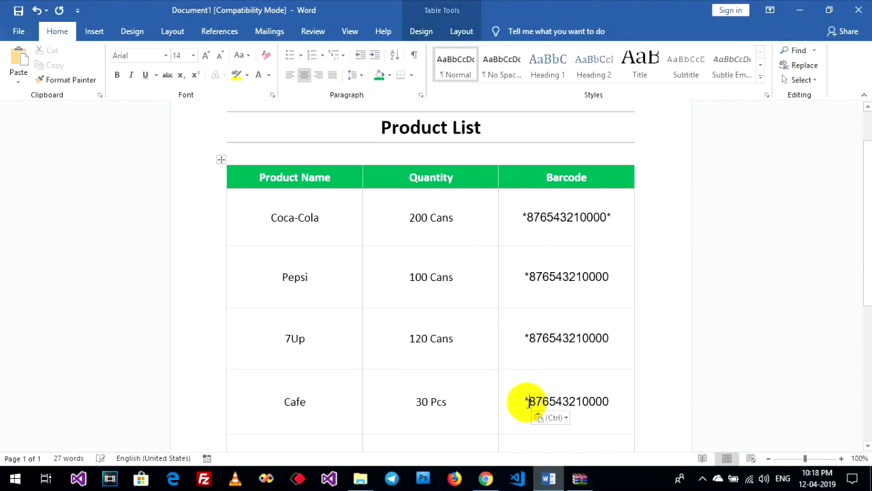
{"action": "scroll", "scroll_direction": "down", "scroll_amount": 3}
{"action": "type", "text": "3"}
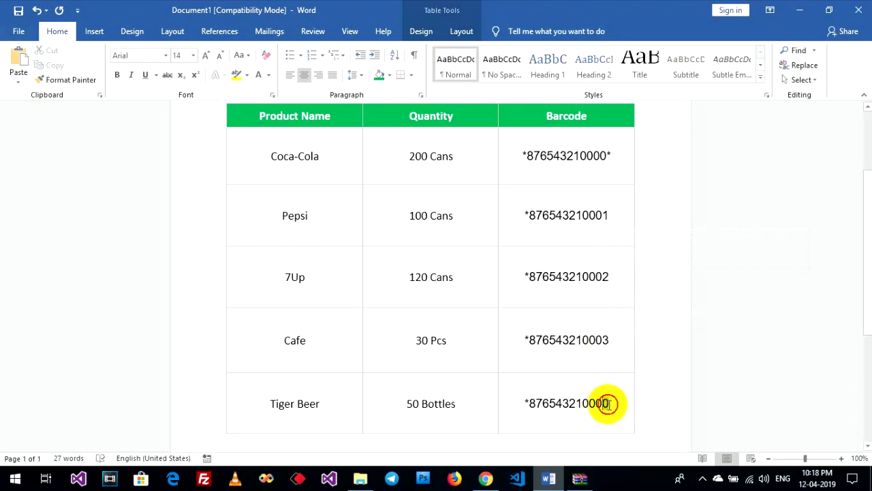
{"action": "type", "text": "4*"}
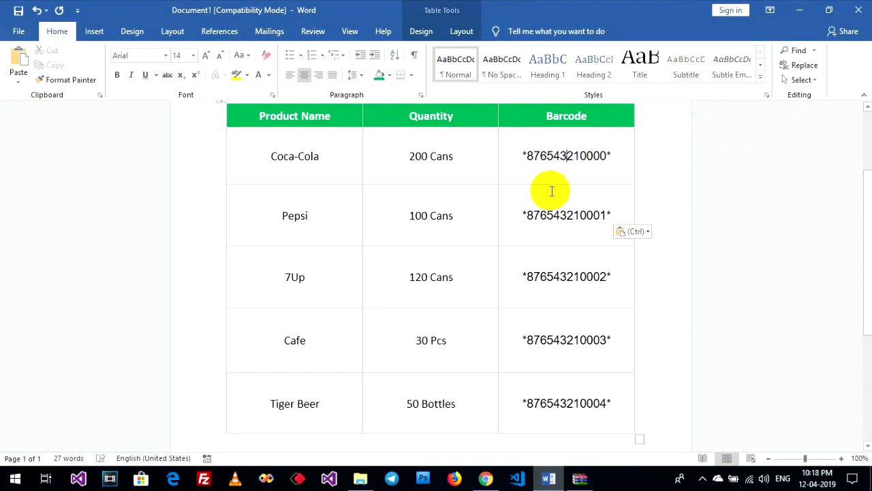
{"action": "scroll", "scroll_direction": "up", "scroll_amount": 3}
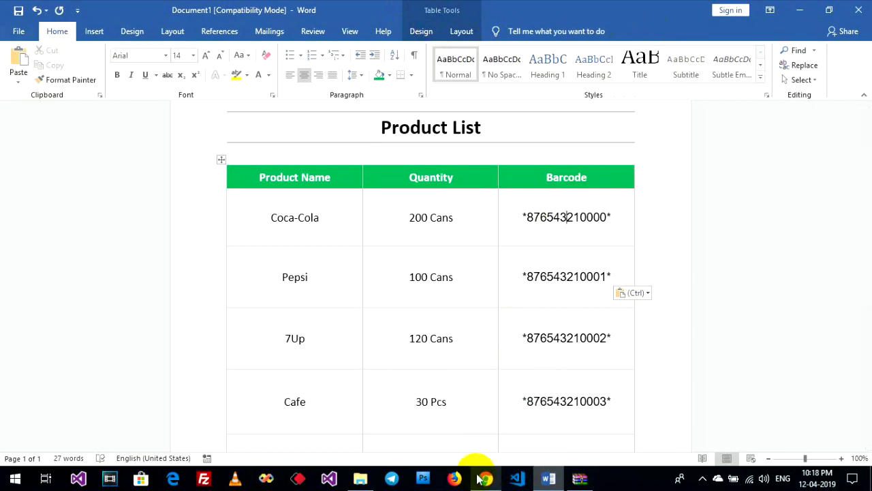
Search Google in Chrome for "barcode font 3 of 9" and choose the dafont.com result
{"action": "left_click", "coordinate": [486, 477]}
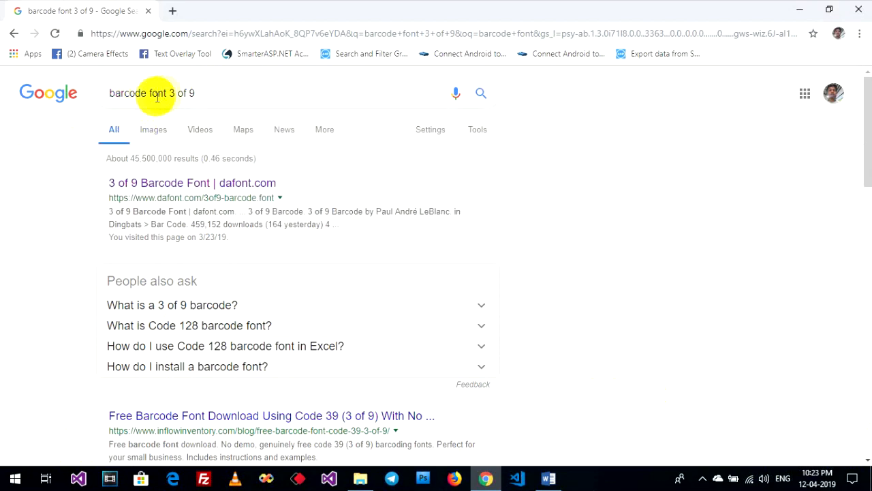
{"action": "left_click", "coordinate": [184, 93]}
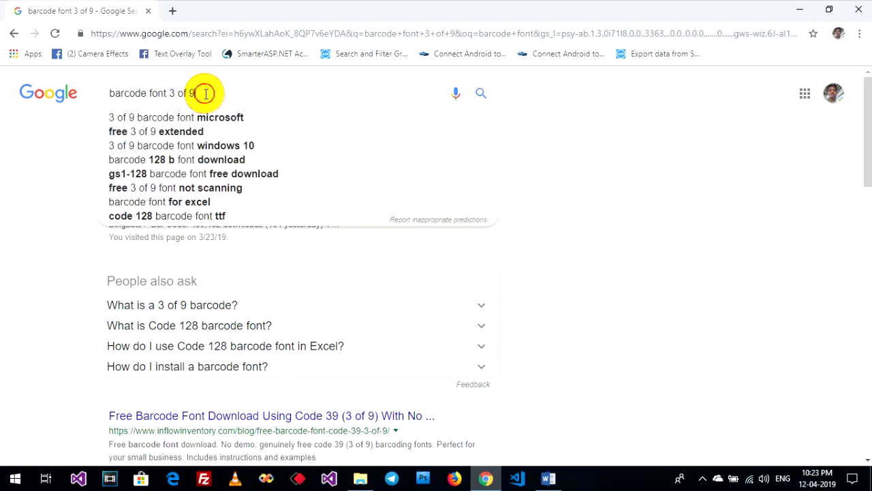
{"action": "mouse_move", "coordinate": [3, 174]}
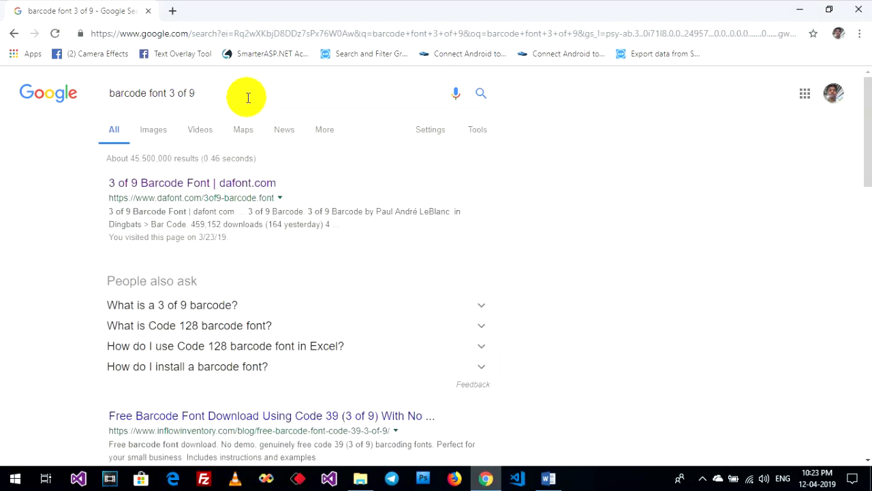
{"action": "mouse_move", "coordinate": [88, 194]}
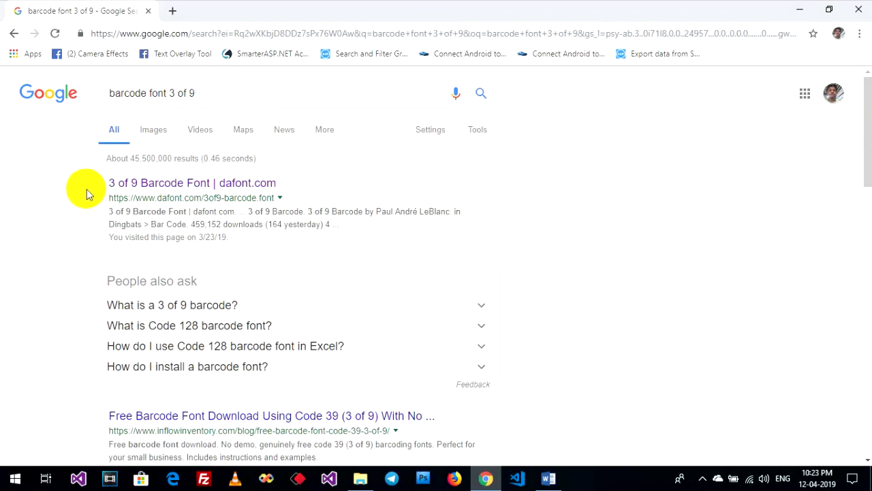
{"action": "mouse_move", "coordinate": [130, 182]}
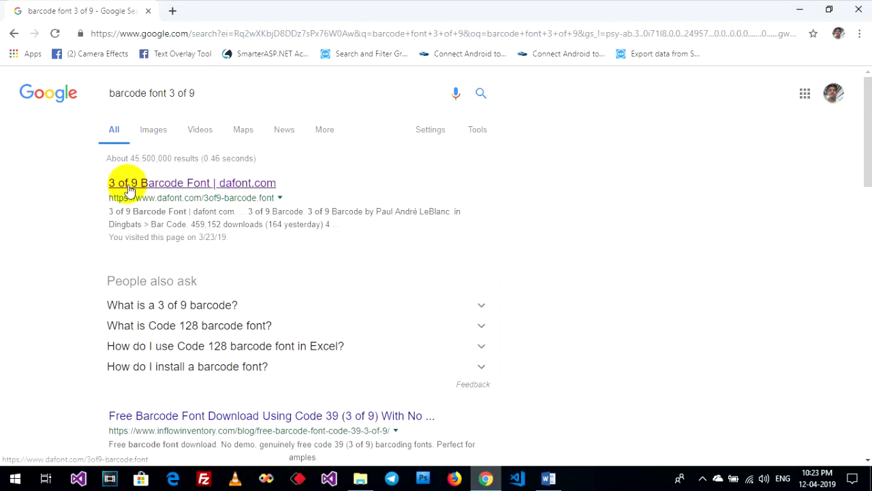
{"action": "mouse_move", "coordinate": [232, 188]}
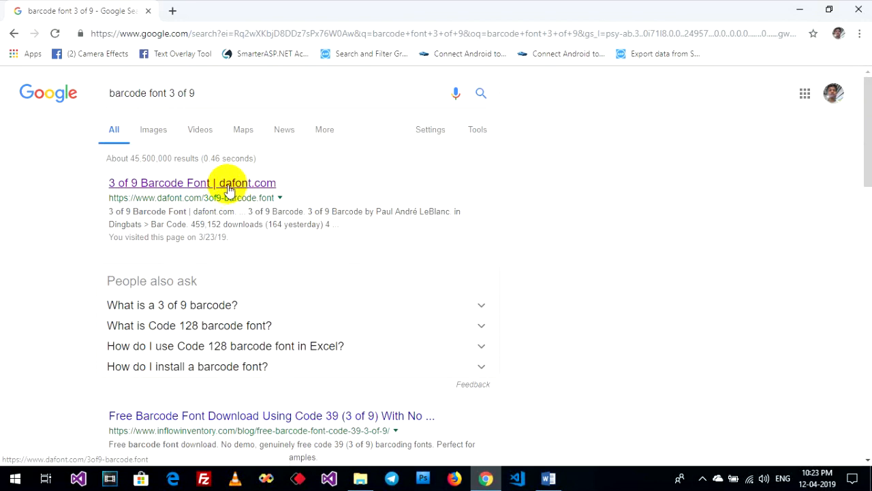
{"action": "mouse_move", "coordinate": [16, 232]}
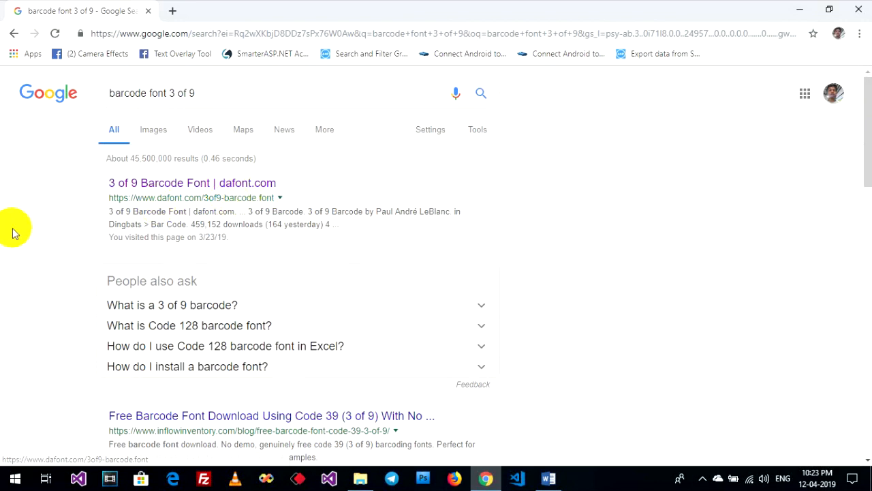
{"action": "mouse_move", "coordinate": [261, 184]}
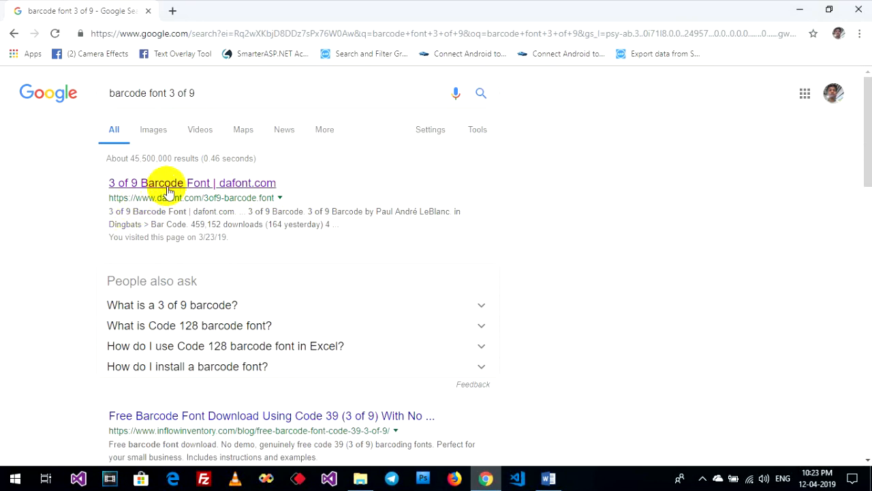
{"action": "left_click", "coordinate": [166, 182]}
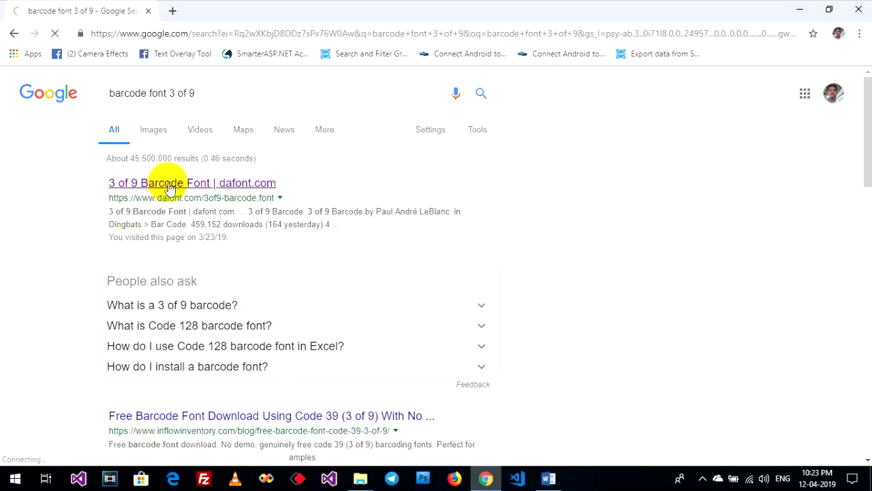
Download the 3 of 9 Barcode font archive from the dafont page
{"action": "left_click", "coordinate": [191, 182]}
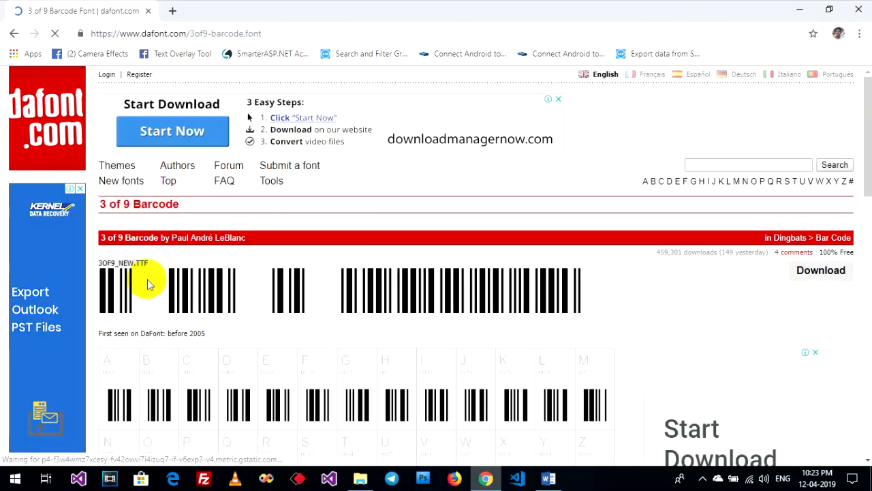
{"action": "scroll", "scroll_direction": "down", "scroll_amount": 3}
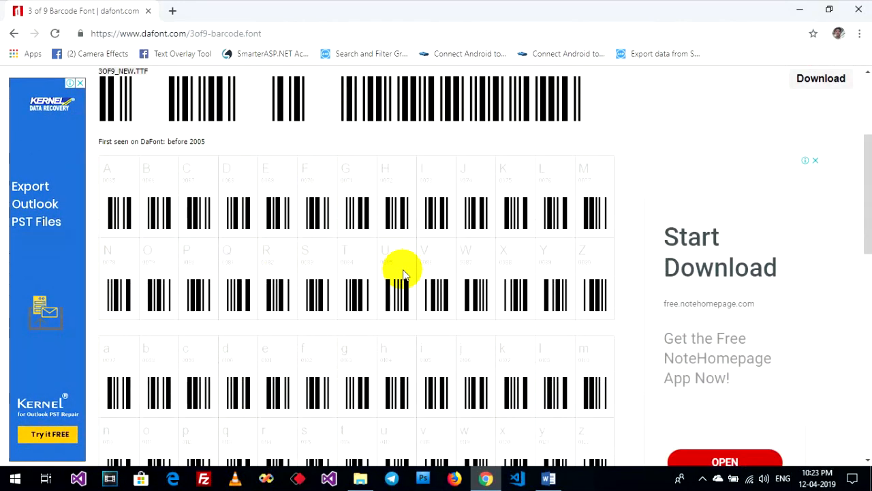
{"action": "scroll", "scroll_direction": "up", "scroll_amount": 3}
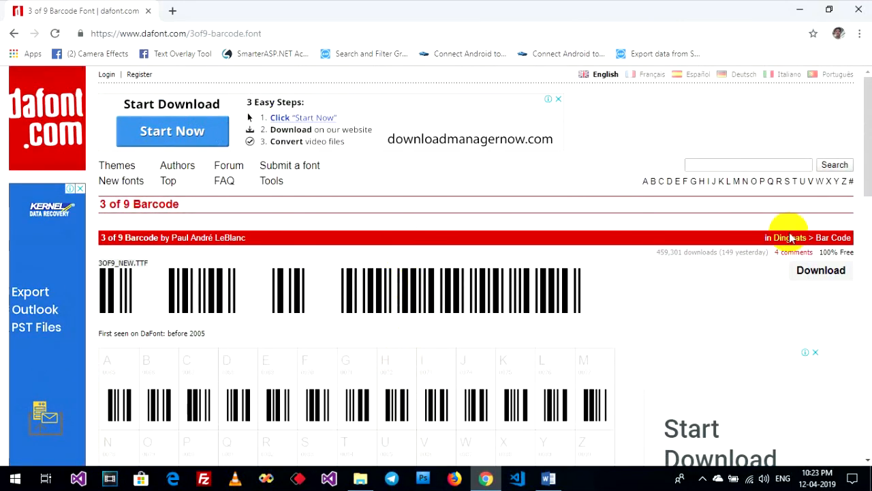
{"action": "left_click", "coordinate": [820, 270]}
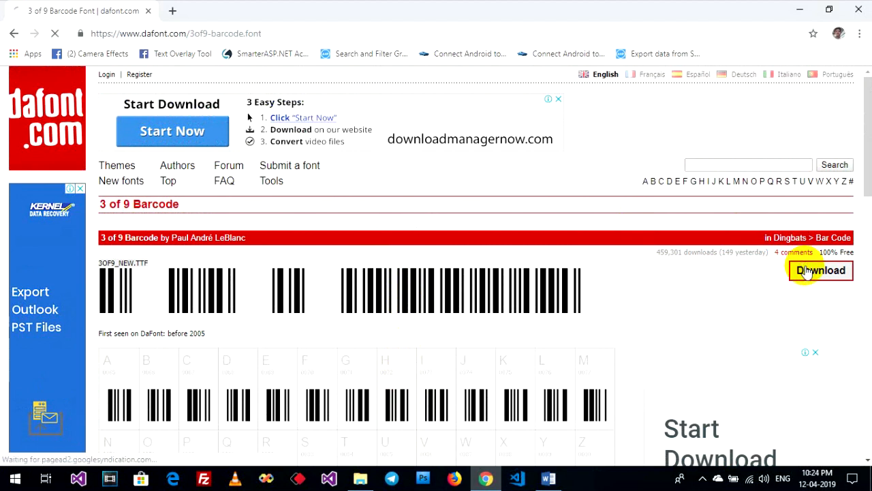
{"action": "left_click", "coordinate": [821, 270]}
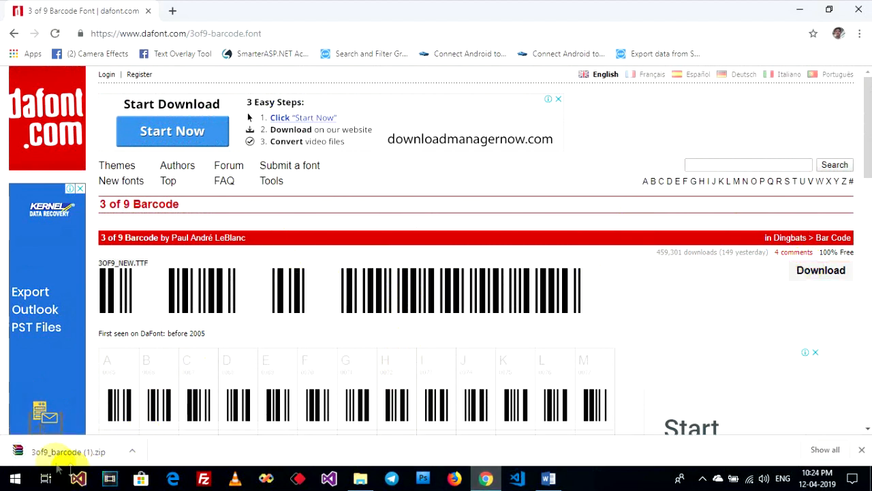
Show the downloaded zip archive in its Downloads folder
{"action": "left_click", "coordinate": [132, 451]}
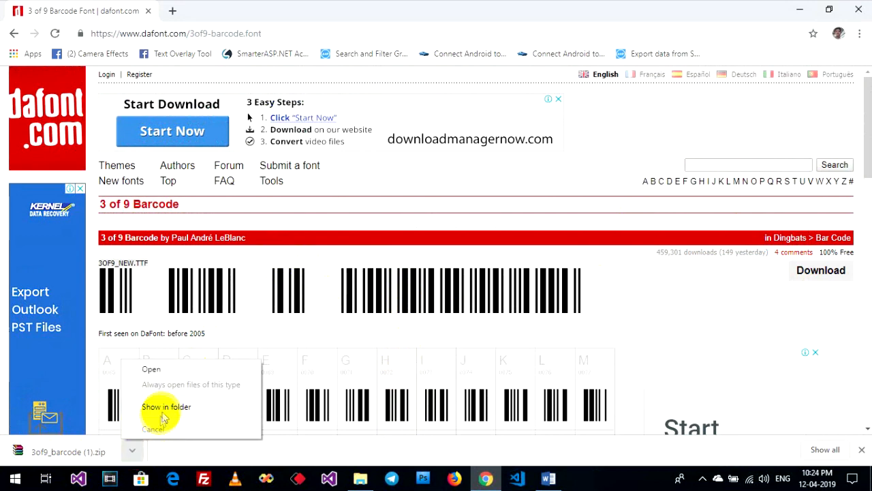
{"action": "left_click", "coordinate": [166, 406]}
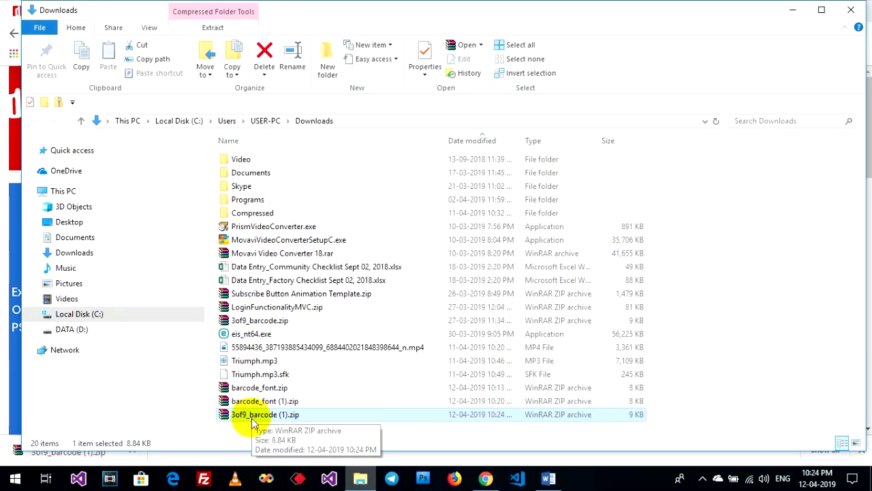
Open 3of9_barcode (1).zip in WinRAR and select 3OF9_NEW.TTF
{"action": "double_click", "coordinate": [265, 414]}
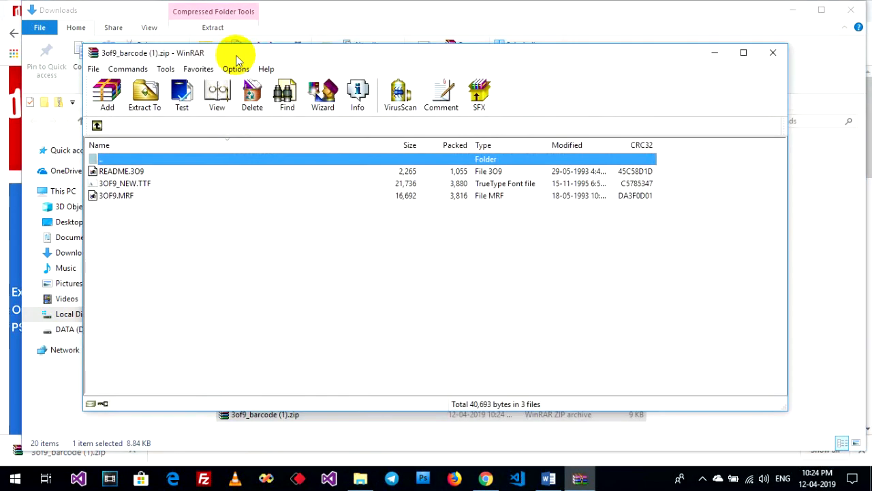
{"action": "mouse_move", "coordinate": [126, 174]}
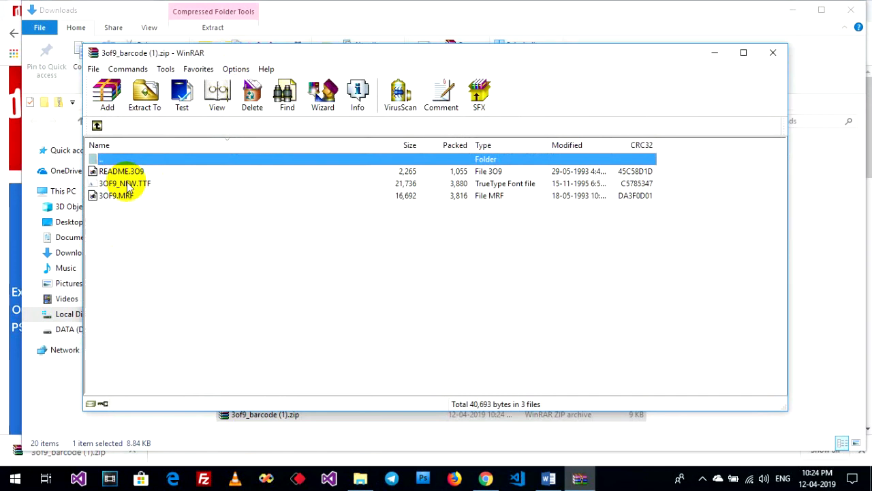
{"action": "mouse_move", "coordinate": [134, 190]}
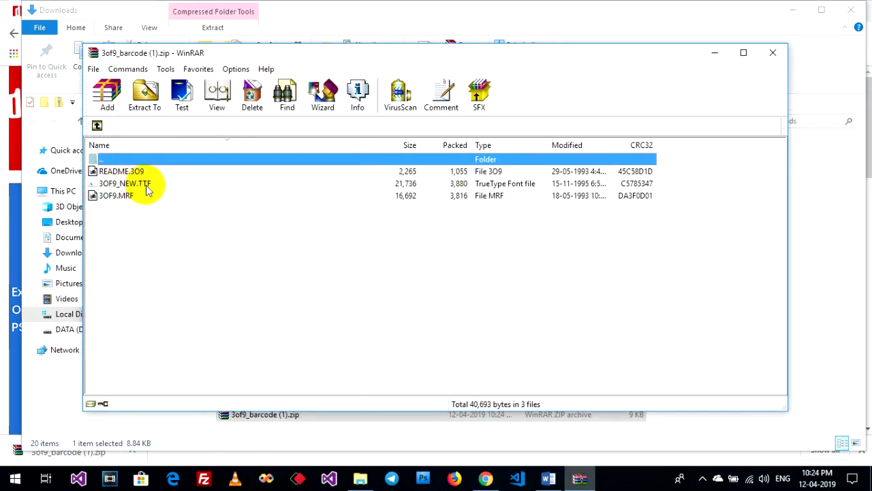
{"action": "left_click", "coordinate": [126, 183]}
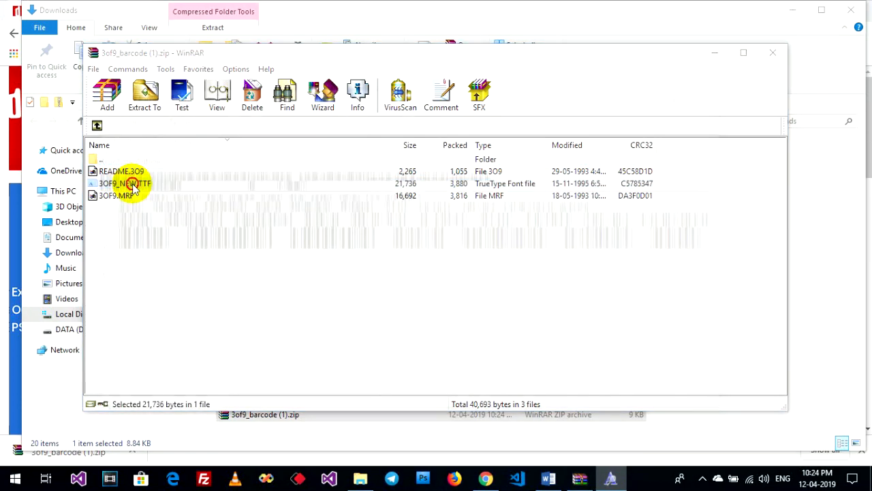
Preview and install the 3OF9_NEW.TTF font, then close the preview
{"action": "double_click", "coordinate": [125, 183]}
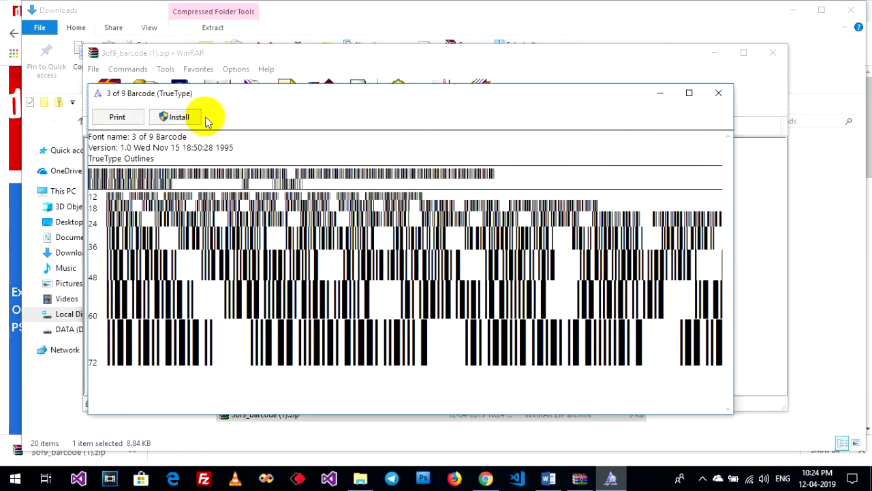
{"action": "mouse_move", "coordinate": [163, 145]}
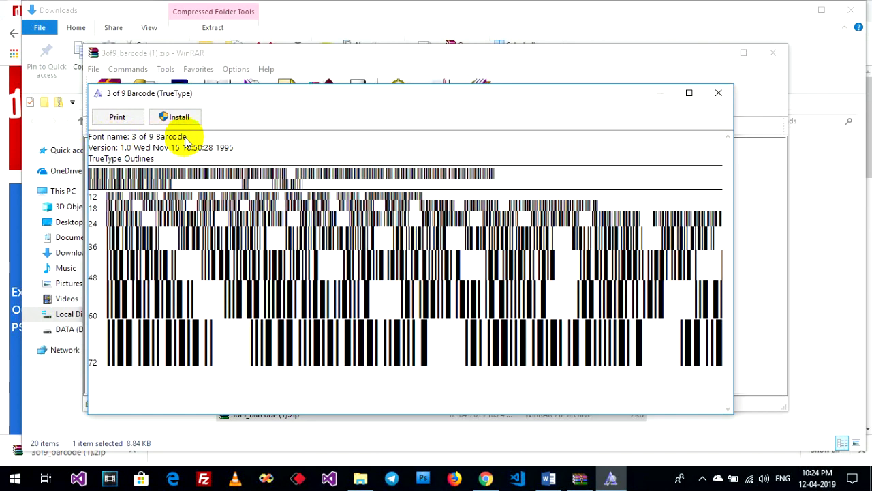
{"action": "mouse_move", "coordinate": [718, 93]}
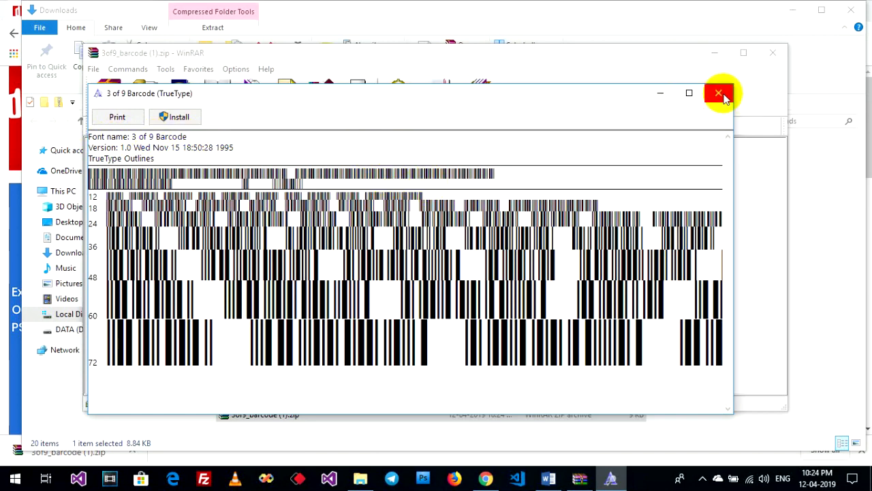
{"action": "left_click", "coordinate": [717, 93]}
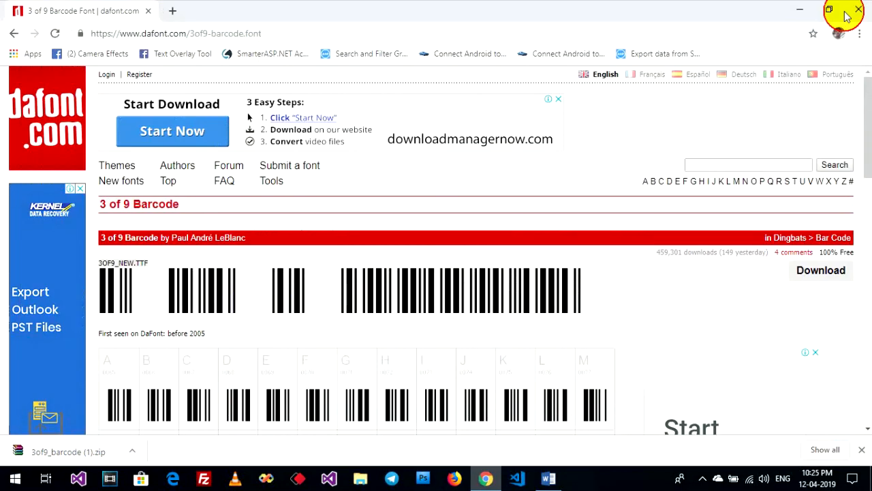
Return to the Word product list with the starred Barcode numbers in view
{"action": "left_click", "coordinate": [547, 477]}
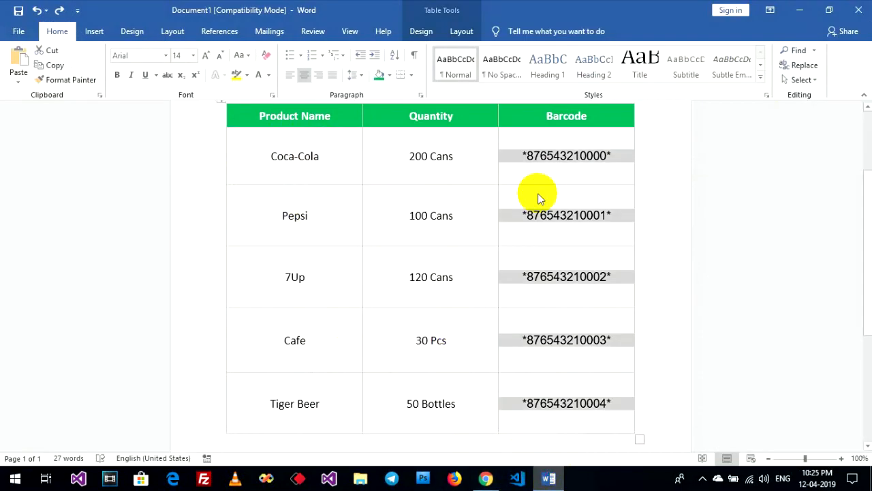
{"action": "scroll", "scroll_direction": "up", "scroll_amount": 3}
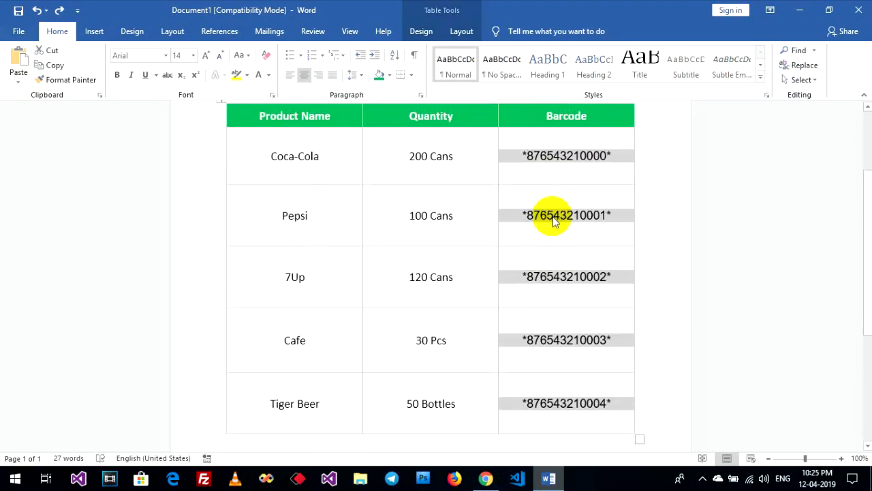
{"action": "mouse_move", "coordinate": [139, 142]}
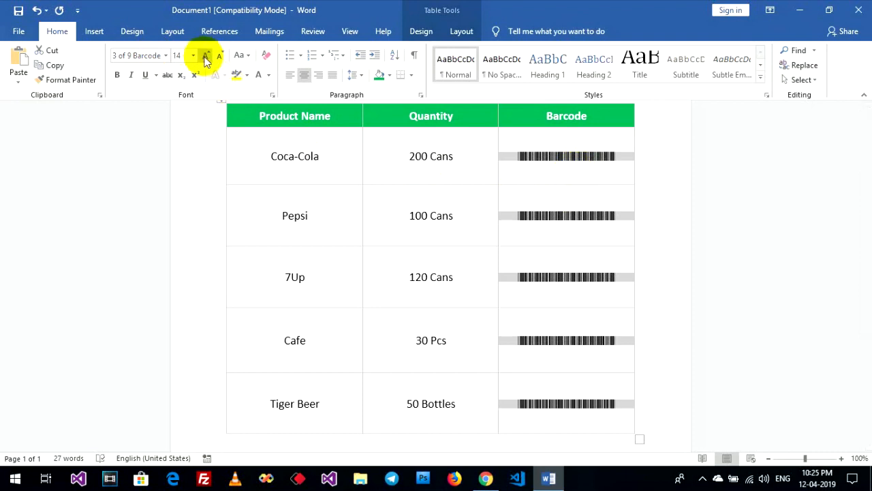
Increase the Barcode cells' font size three steps so the barcodes fill the column
{"action": "left_click", "coordinate": [208, 54]}
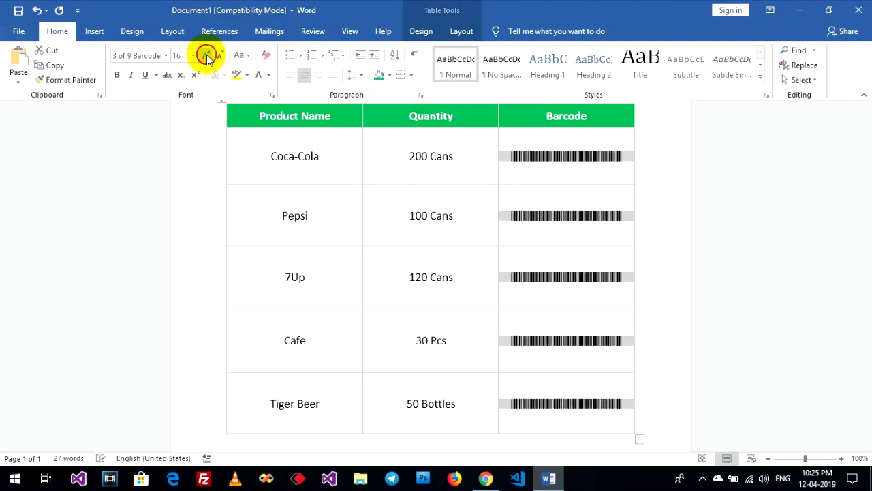
{"action": "left_click", "coordinate": [206, 52]}
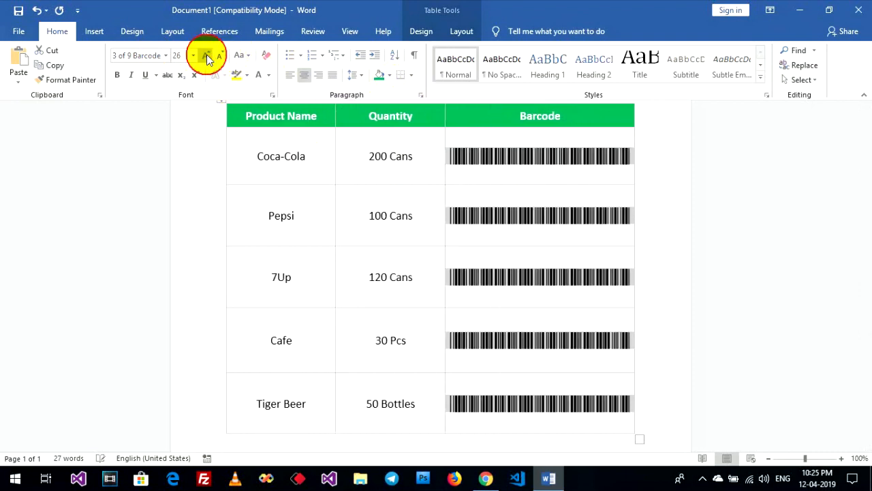
{"action": "left_click", "coordinate": [206, 55]}
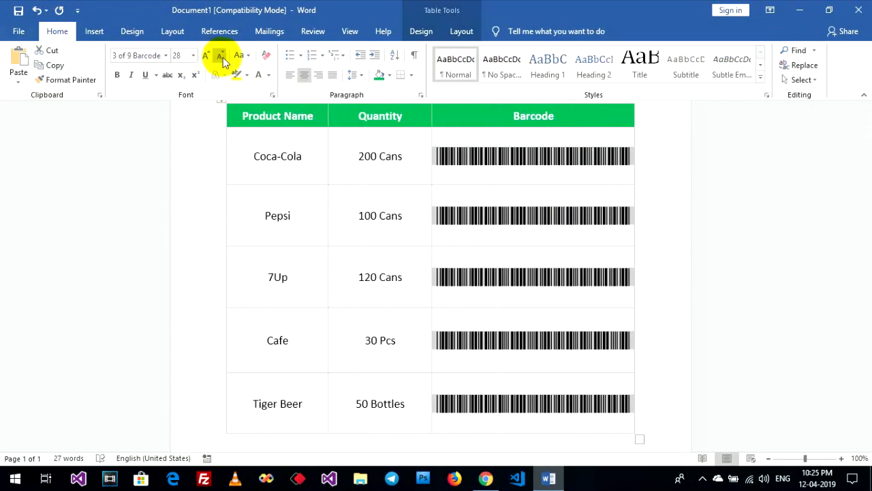
{"action": "mouse_move", "coordinate": [523, 157]}
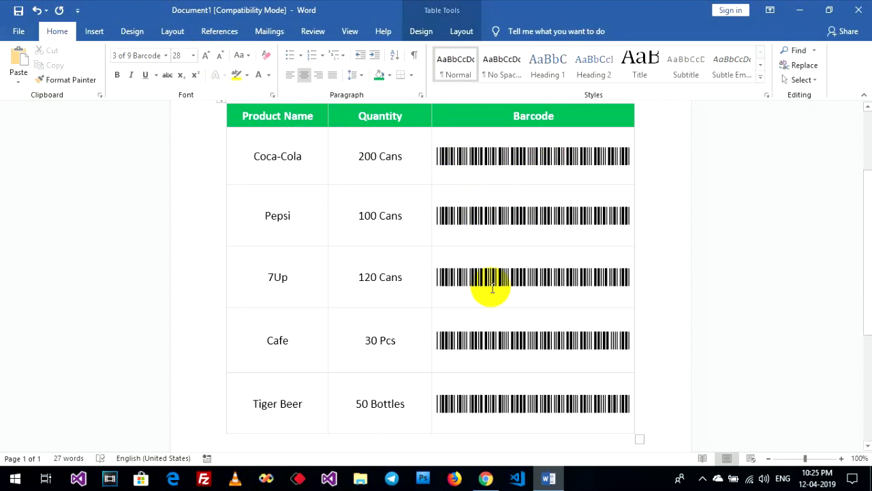
{"action": "scroll", "scroll_direction": "up", "scroll_amount": 3}
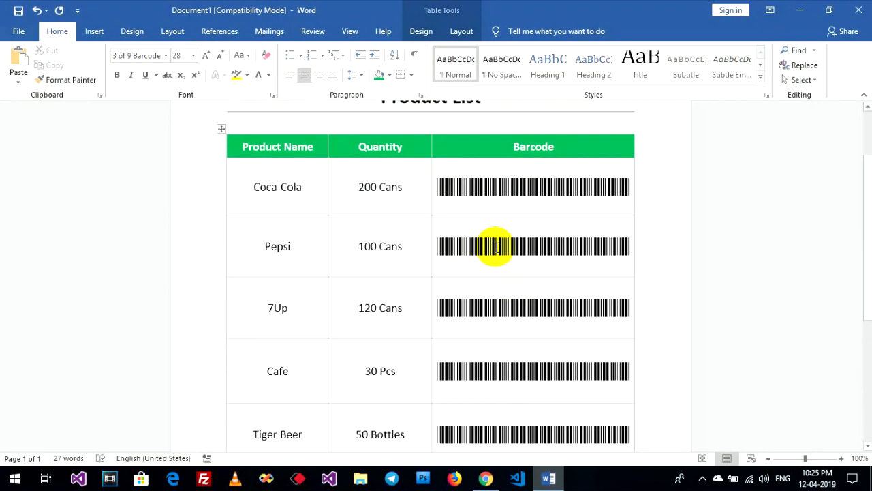
{"action": "scroll", "scroll_direction": "up", "scroll_amount": 3}
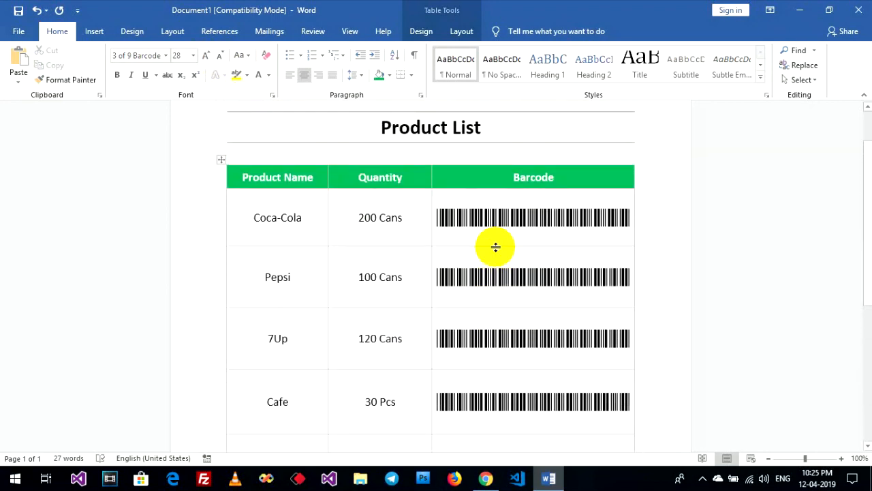
{"action": "mouse_move", "coordinate": [469, 264]}
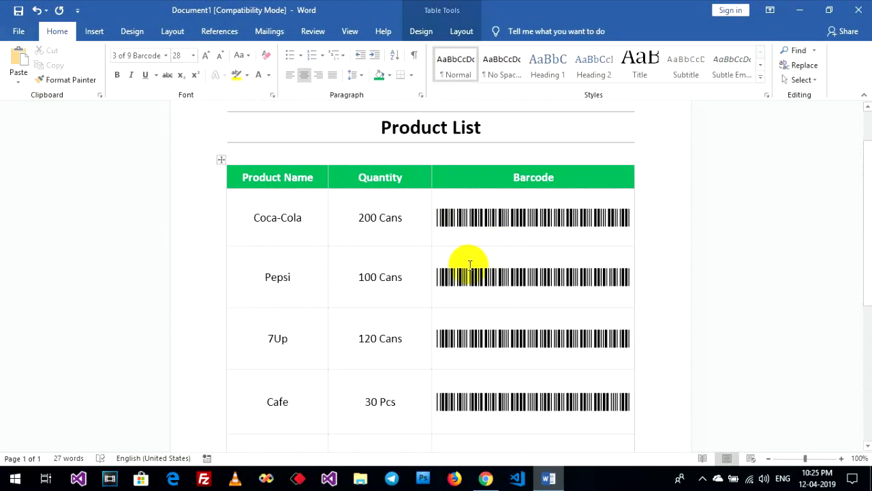